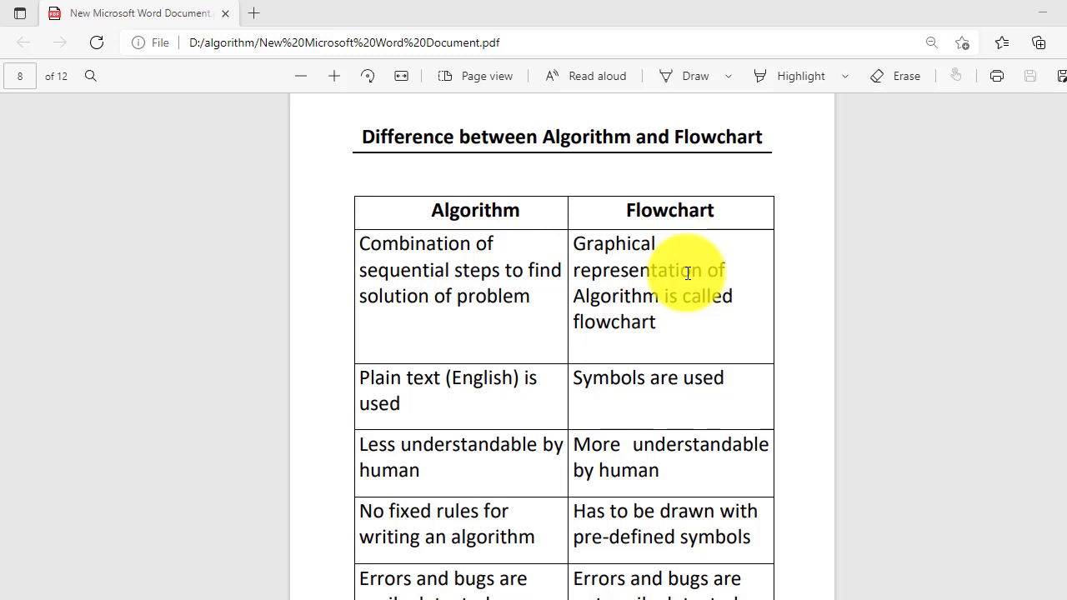
mouse_move(597, 220)
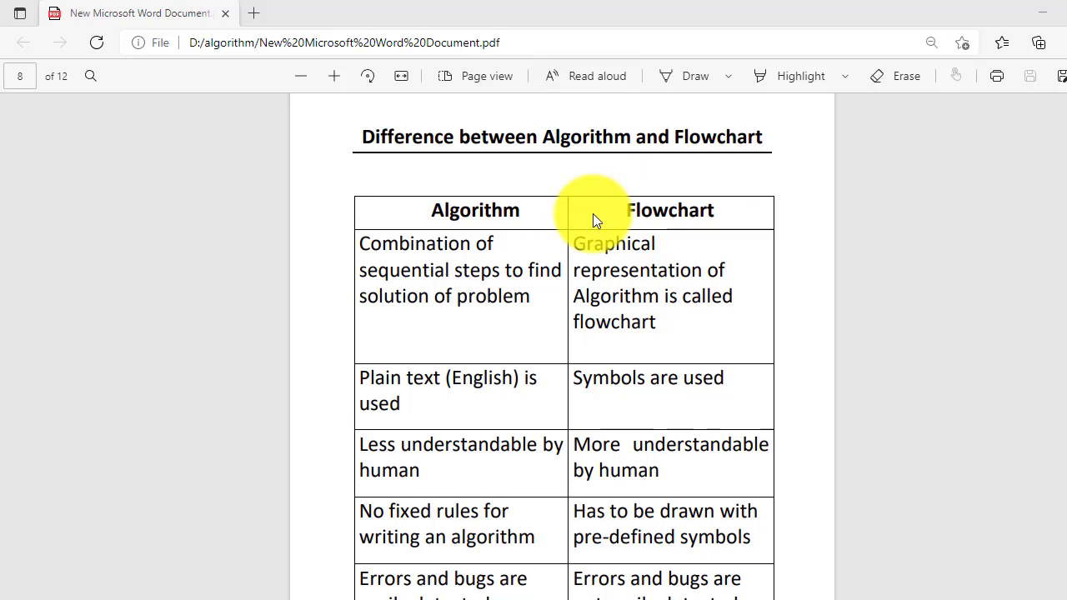
mouse_move(542, 265)
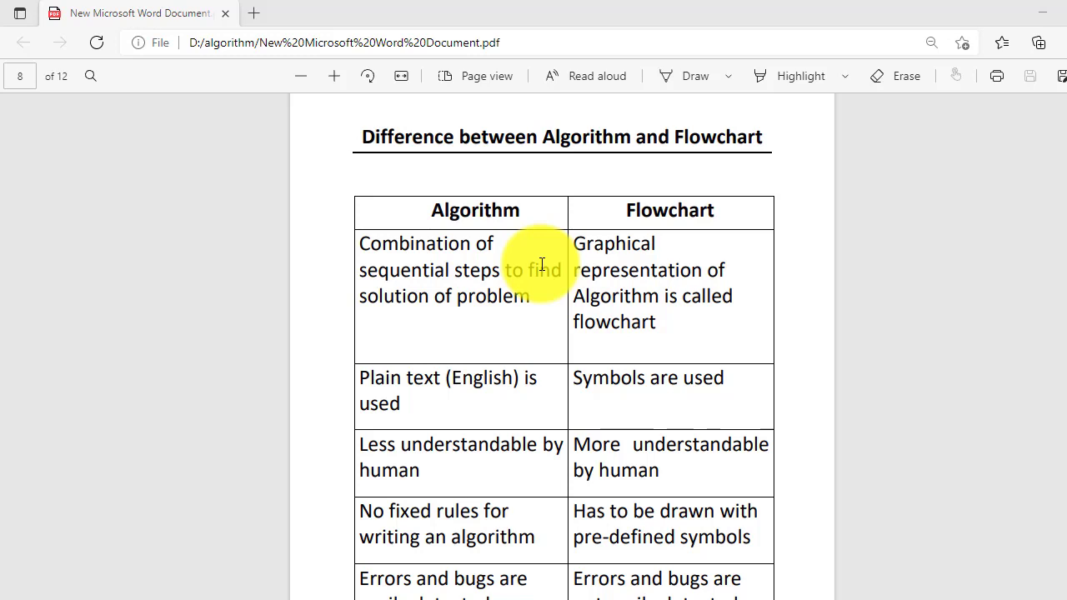
mouse_move(275, 192)
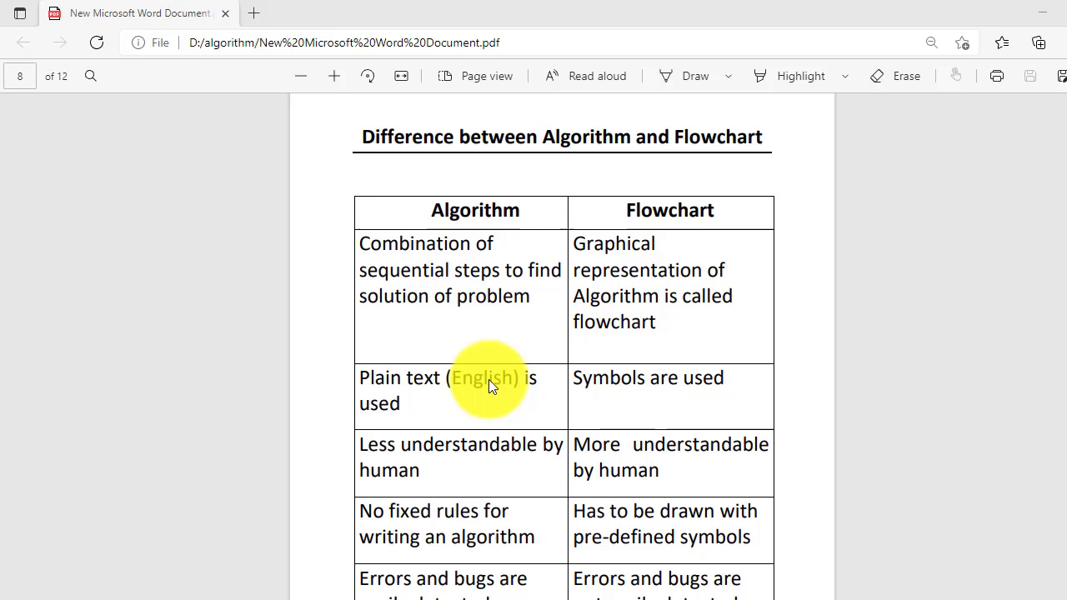
mouse_move(1025, 400)
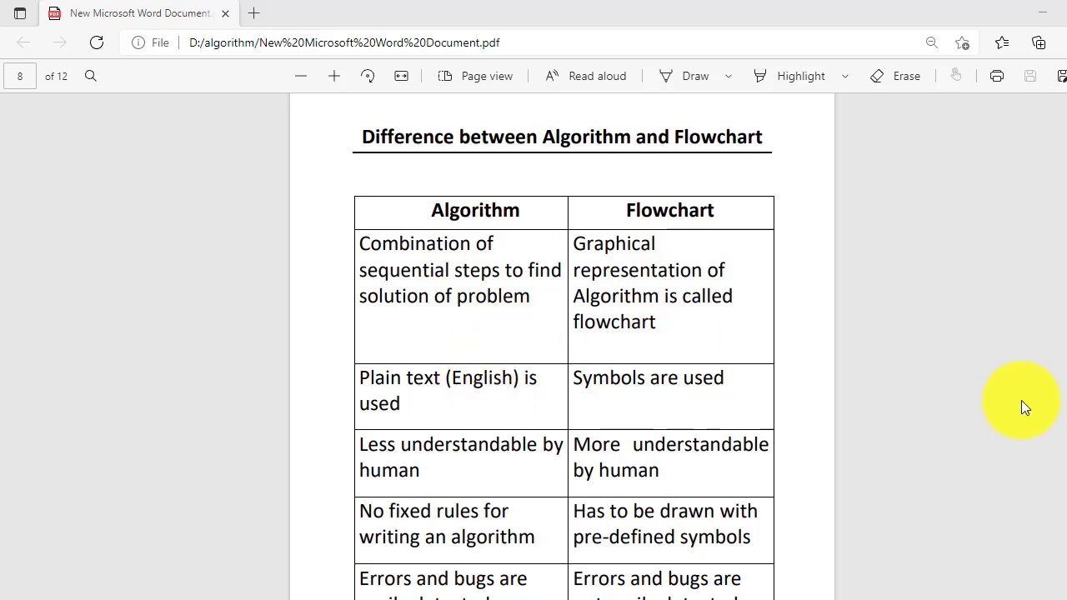
mouse_move(1058, 333)
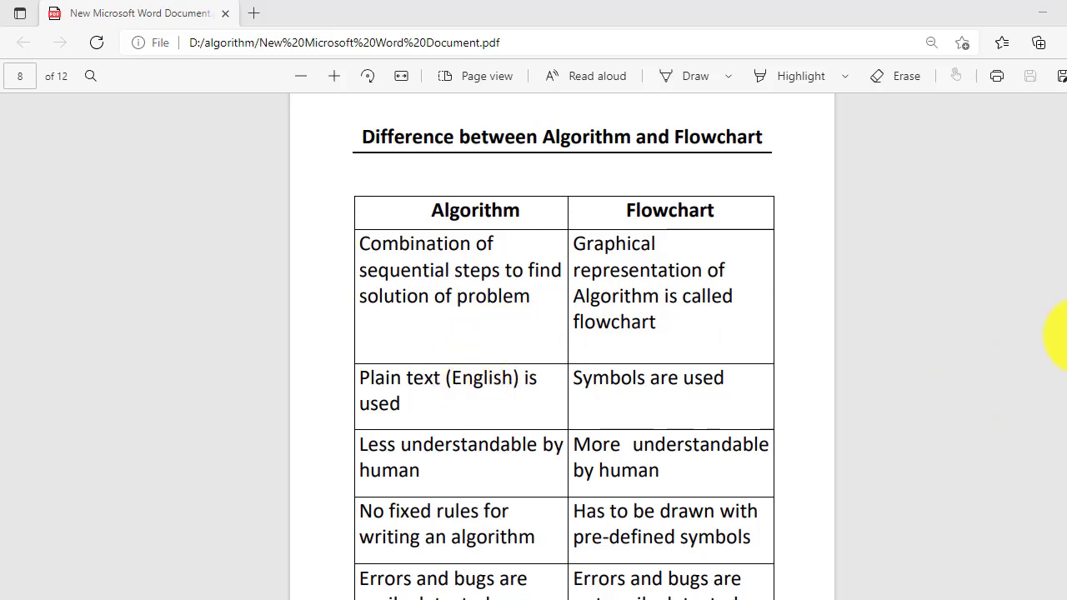
scroll("up", 3)
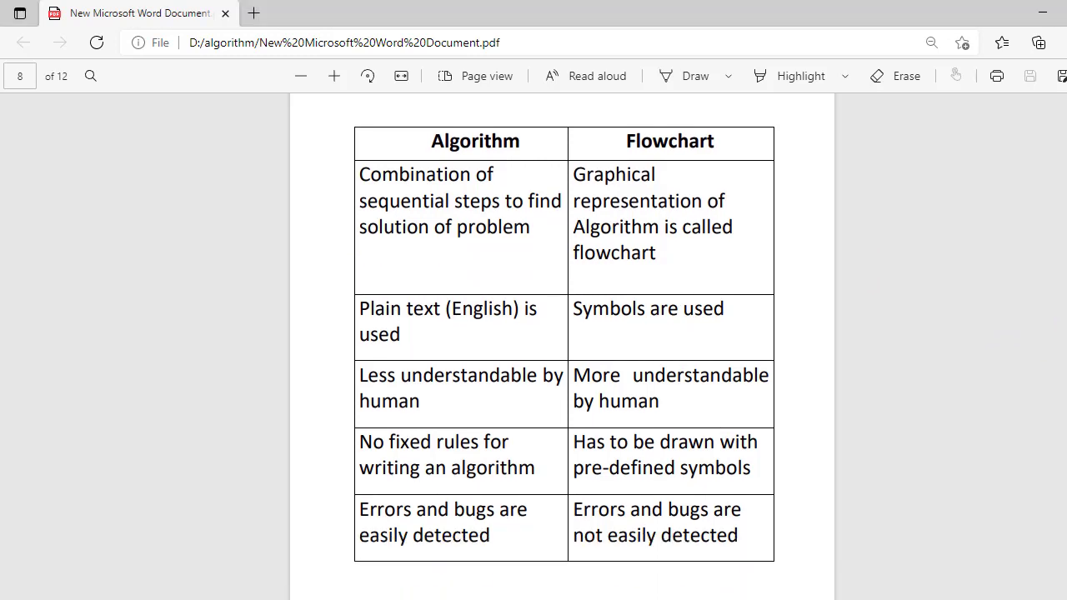
scroll("up", 3)
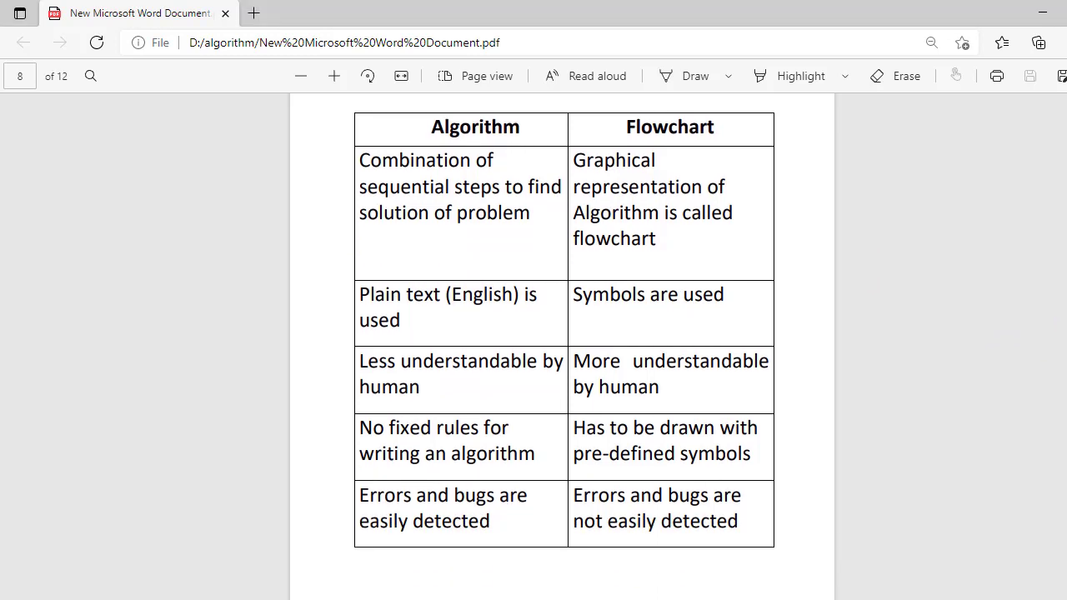